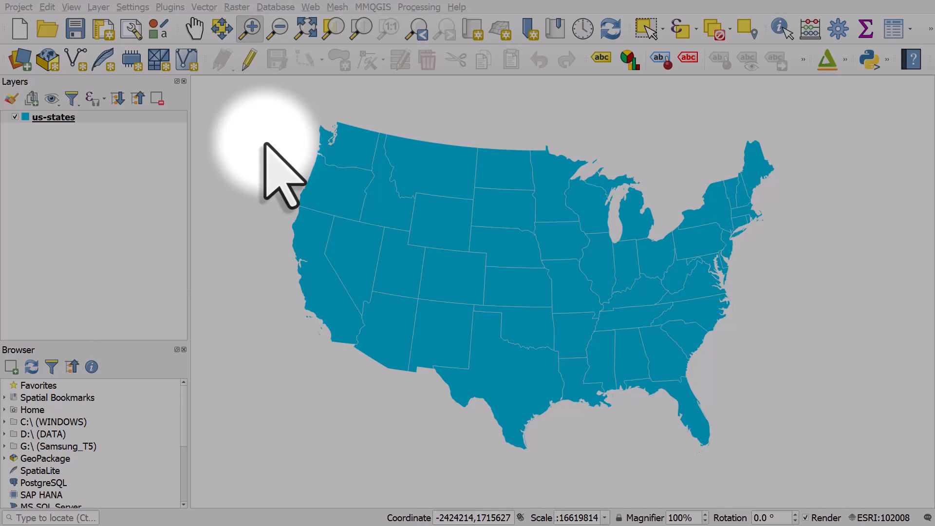
mouse_move(142, 151)
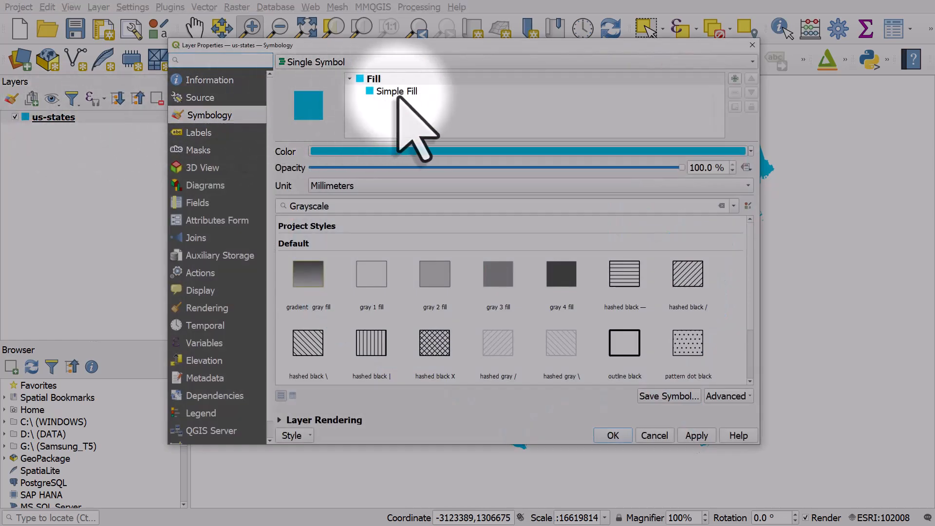
Change the us-states fill symbol layer type from Simple Fill to Raster Image Fill
click(398, 92)
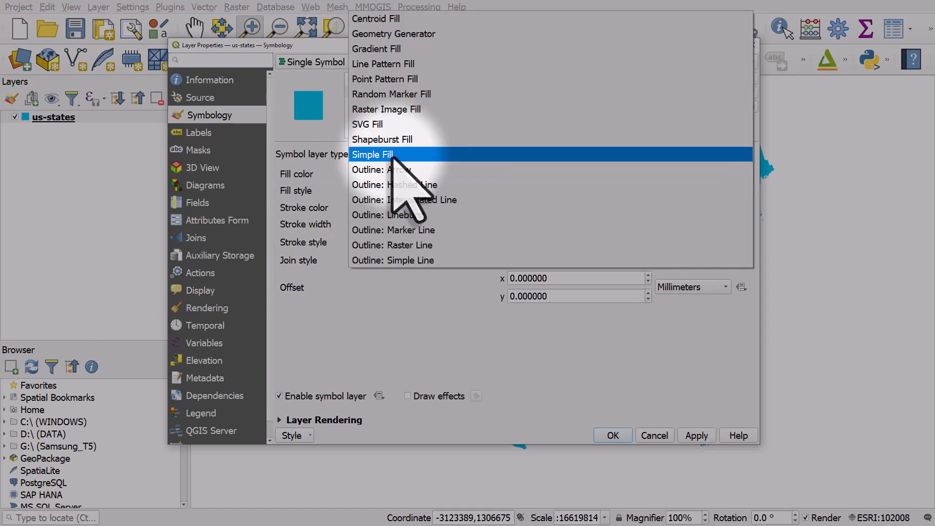
mouse_move(401, 112)
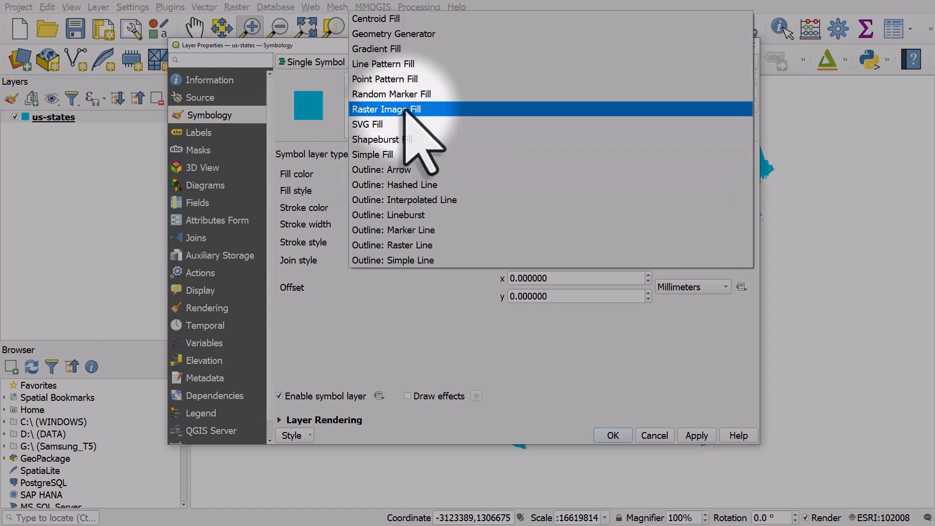
click(387, 110)
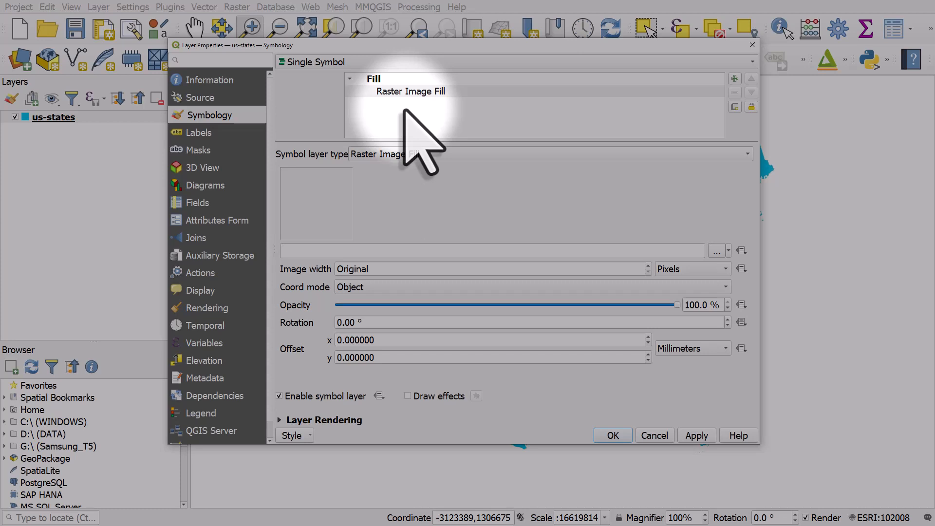
mouse_move(717, 260)
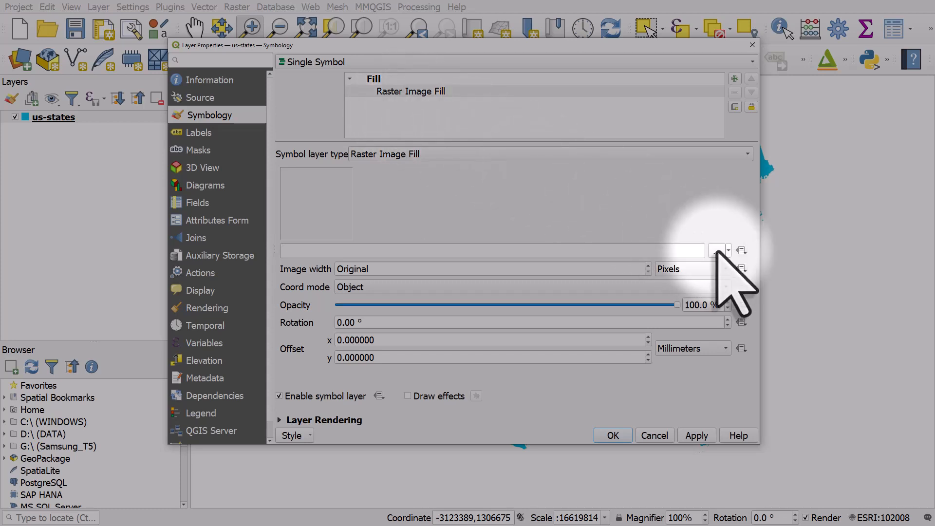
click(717, 250)
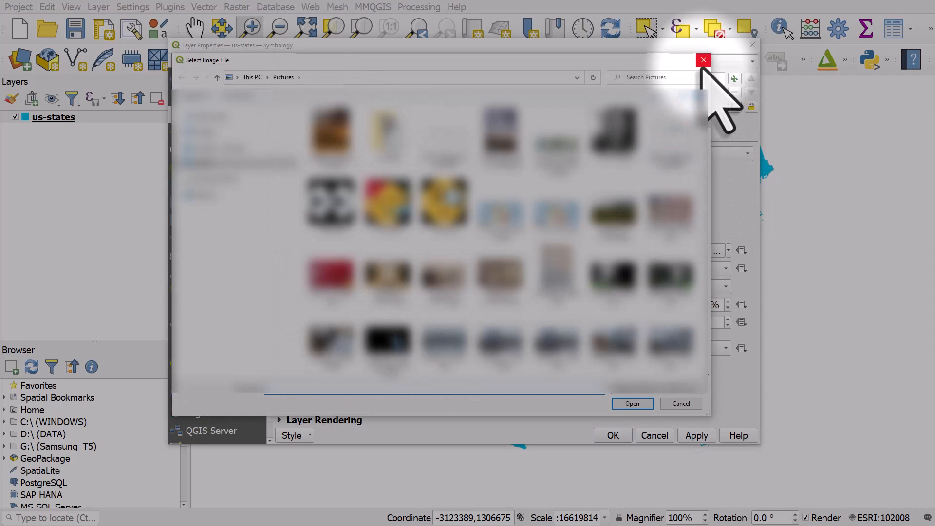
click(704, 59)
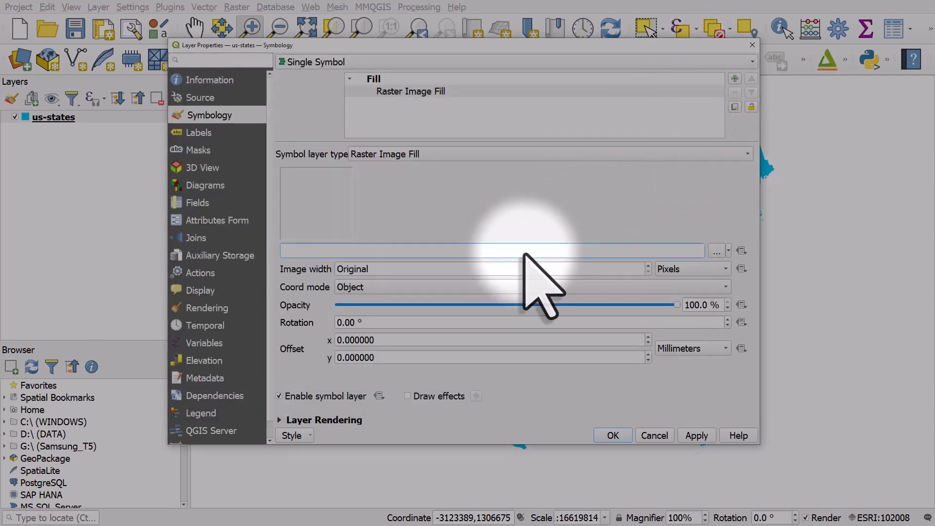
text(https://assets.stickpng.com/images/580b57fcd9996e24bc43c22f.png)
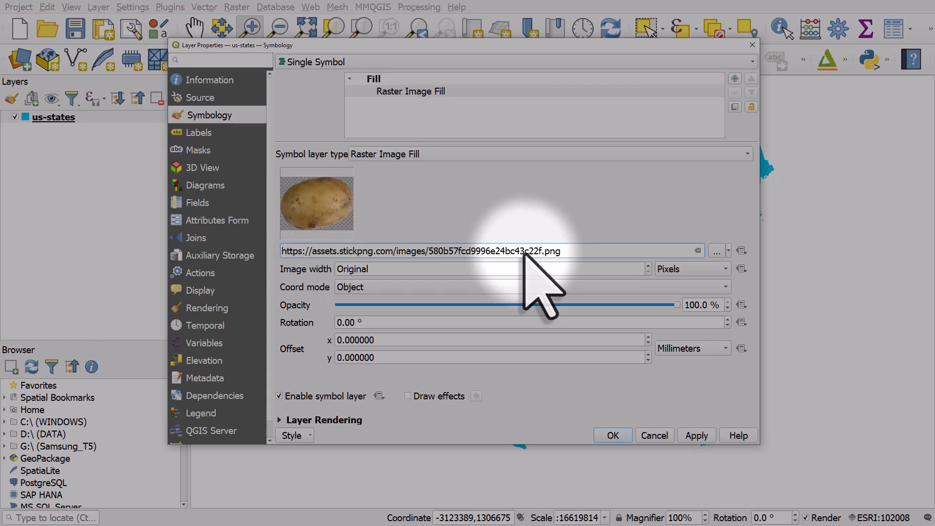
click(563, 252)
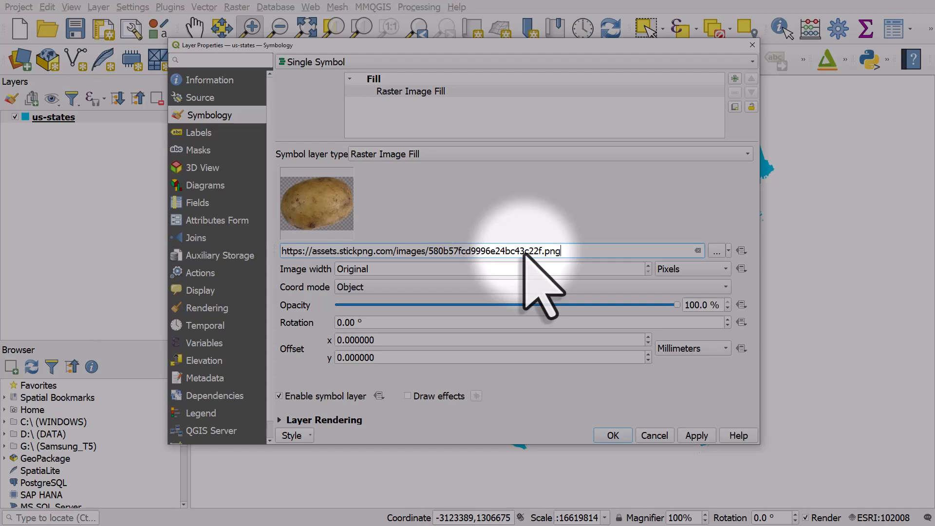
click(613, 435)
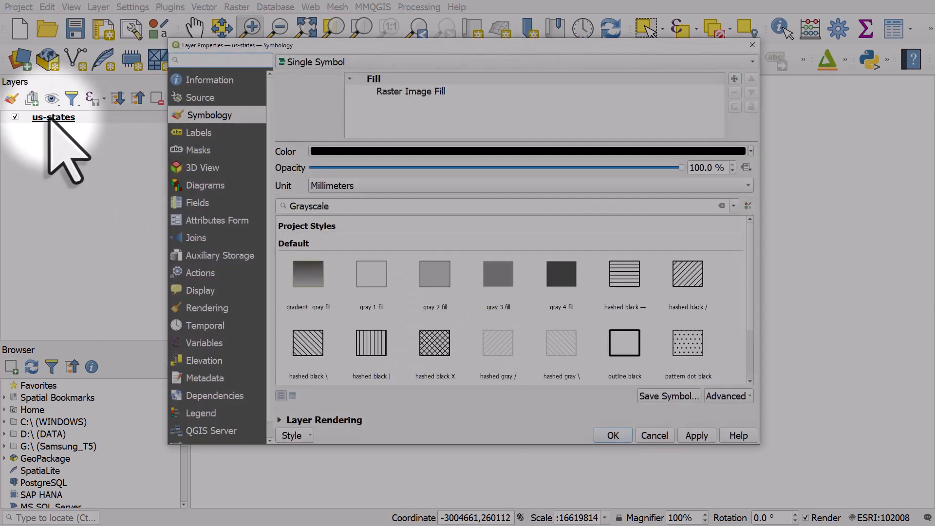
Set the raster fill image width to 50 pixels so the states show a tiled potato pattern
click(411, 92)
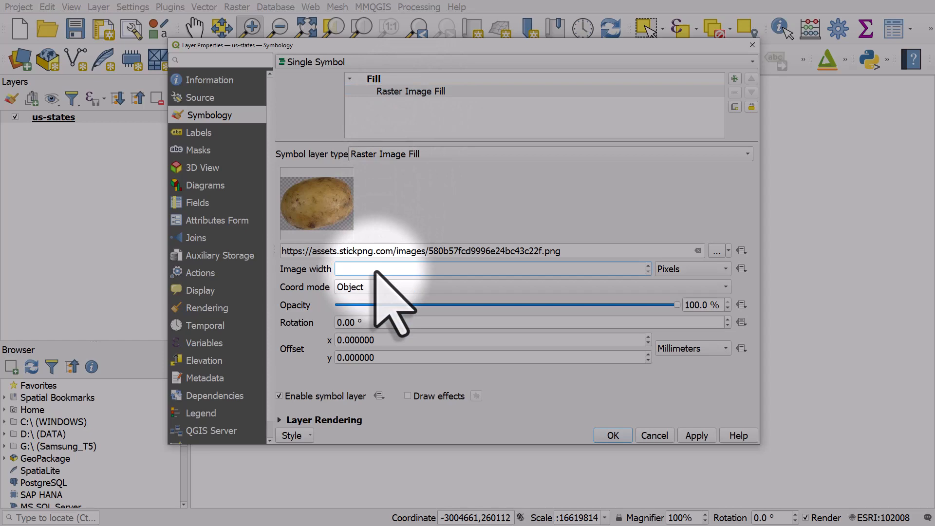
text(50)
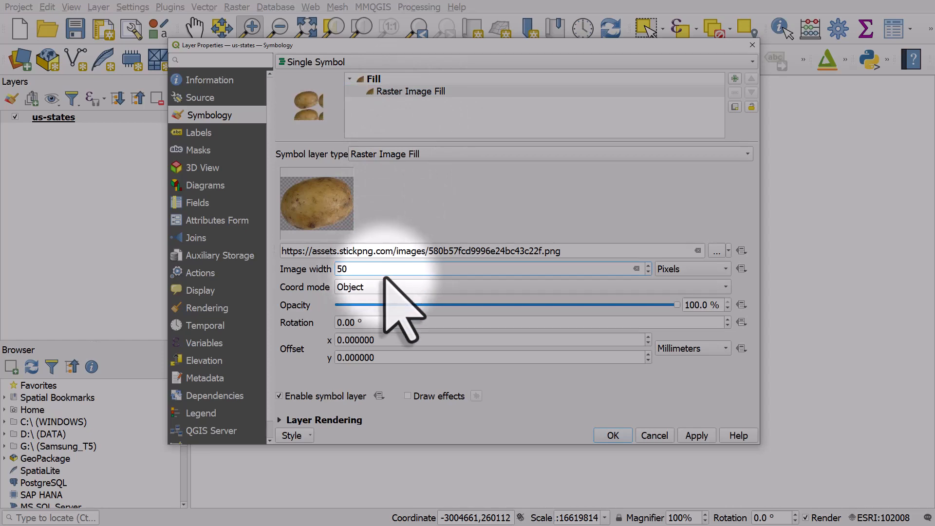
click(613, 435)
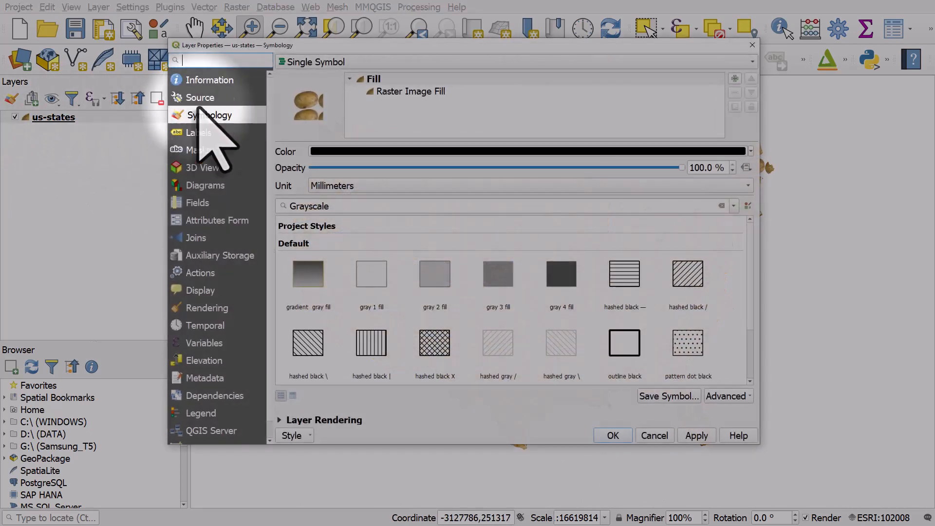
click(411, 91)
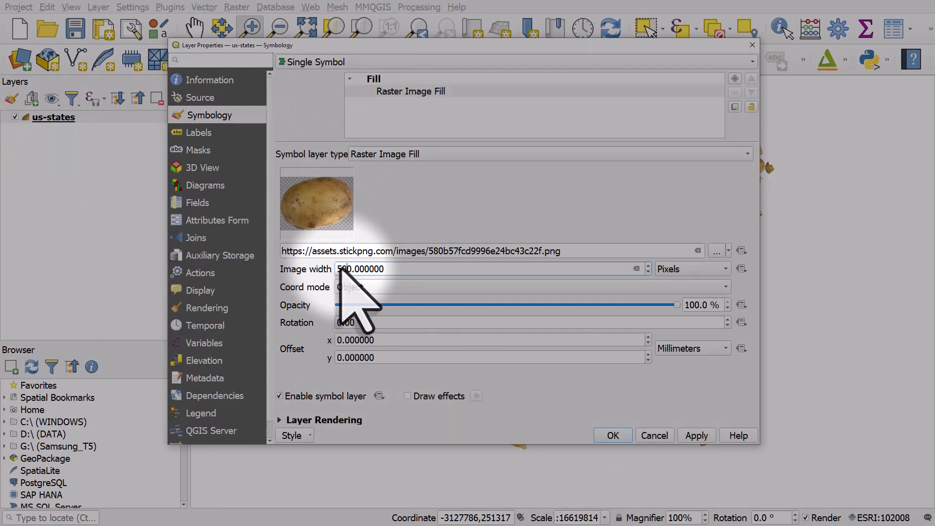
click(613, 436)
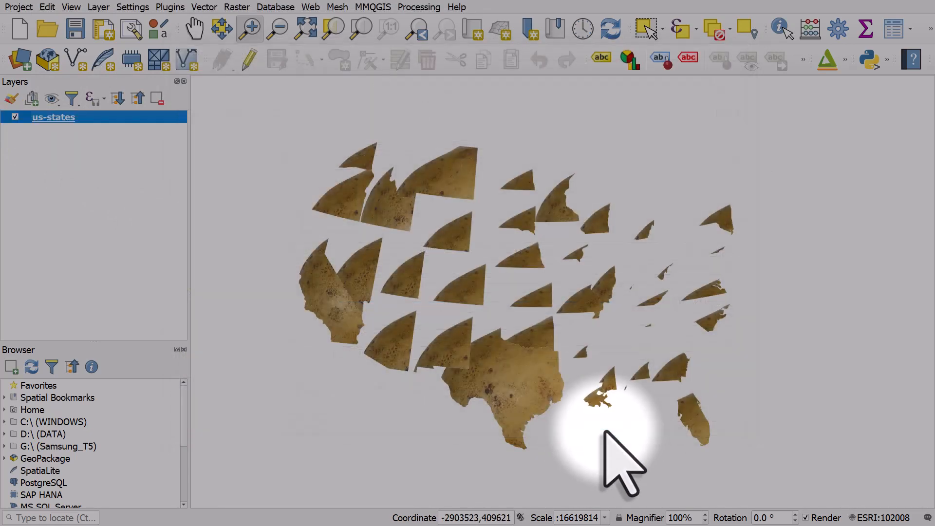
double_click(53, 117)
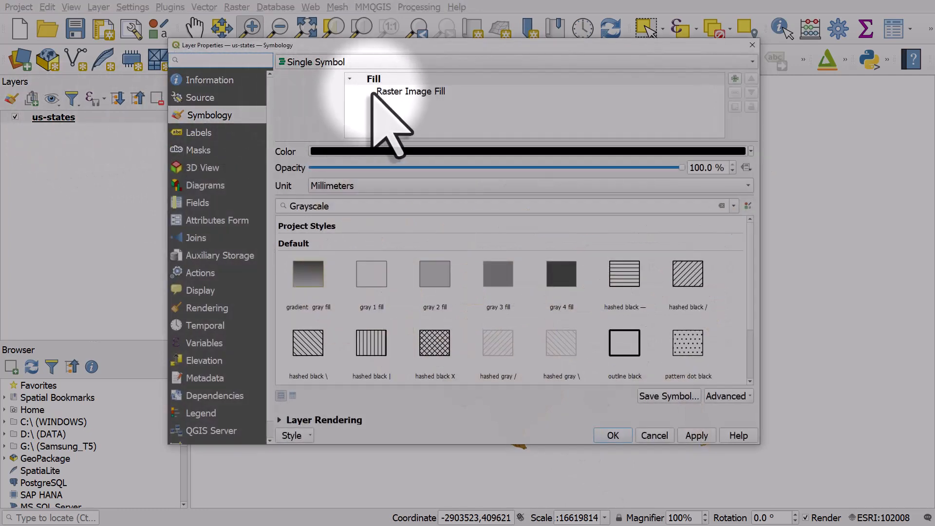
click(410, 92)
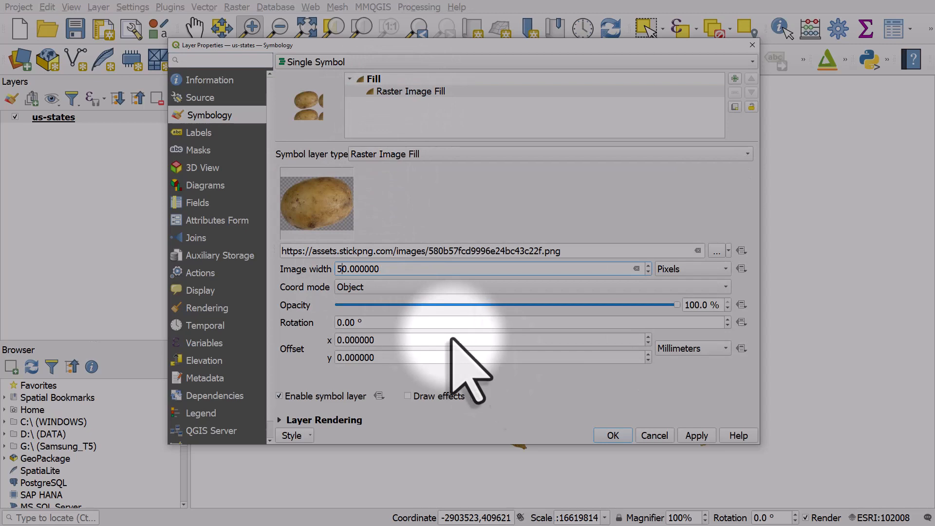
click(613, 435)
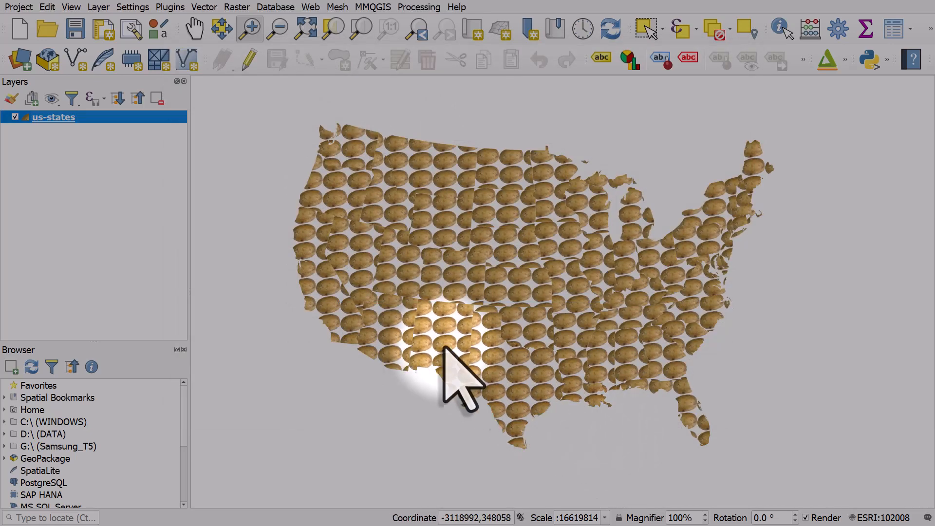
Switch the potato fill to Viewport coordinate mode and enlarge the image width
double_click(54, 117)
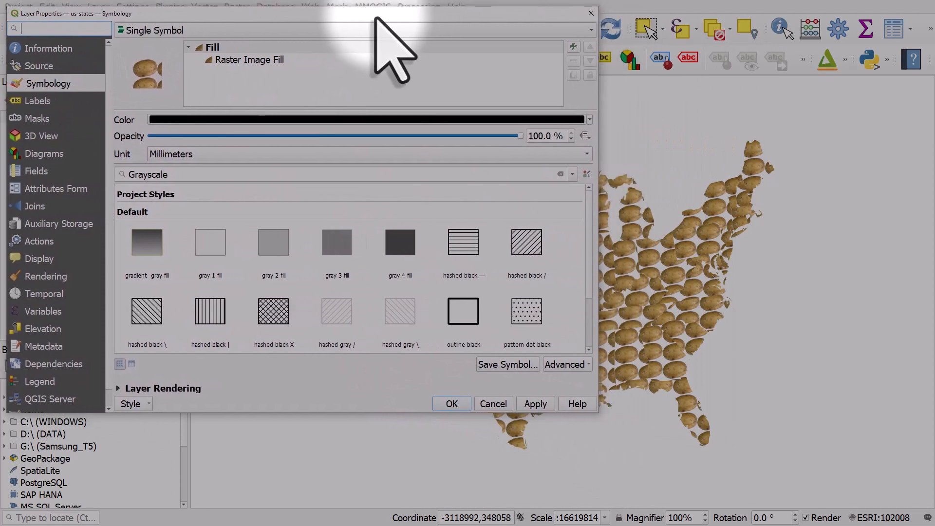
click(244, 60)
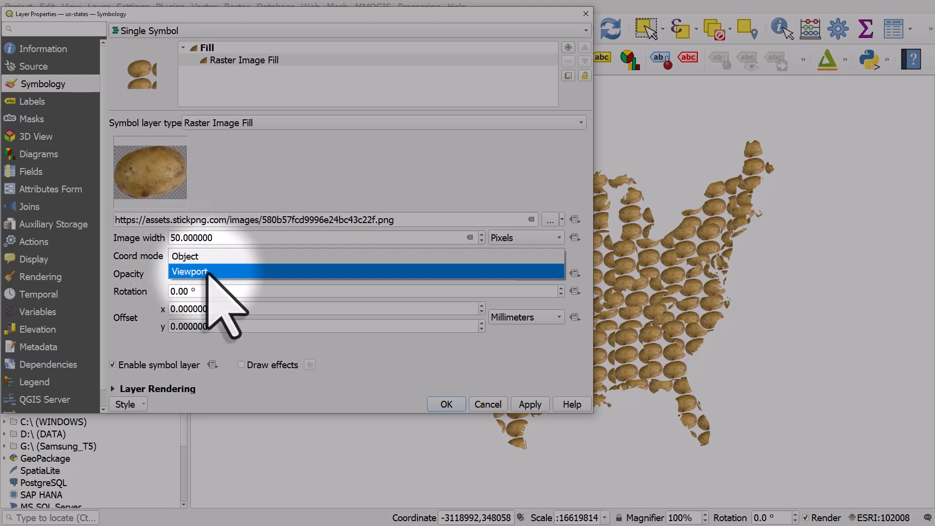
click(531, 405)
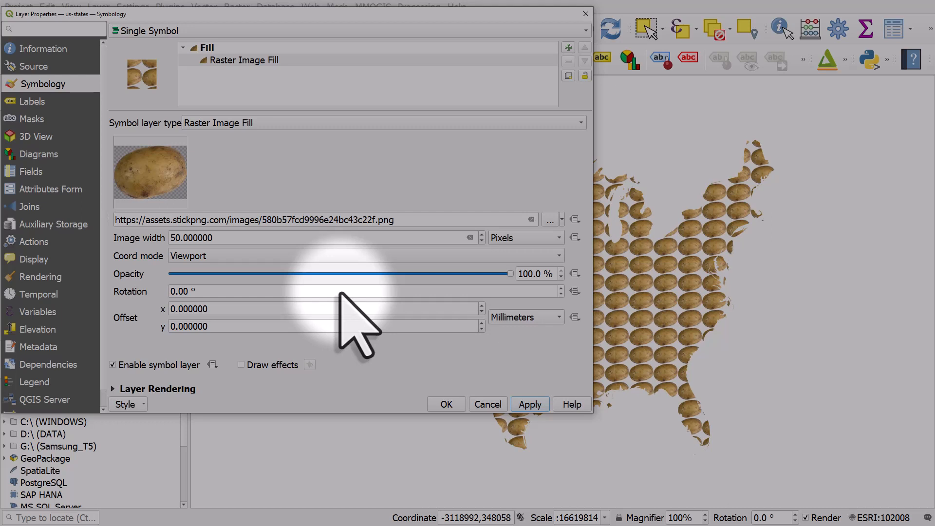
mouse_move(328, 301)
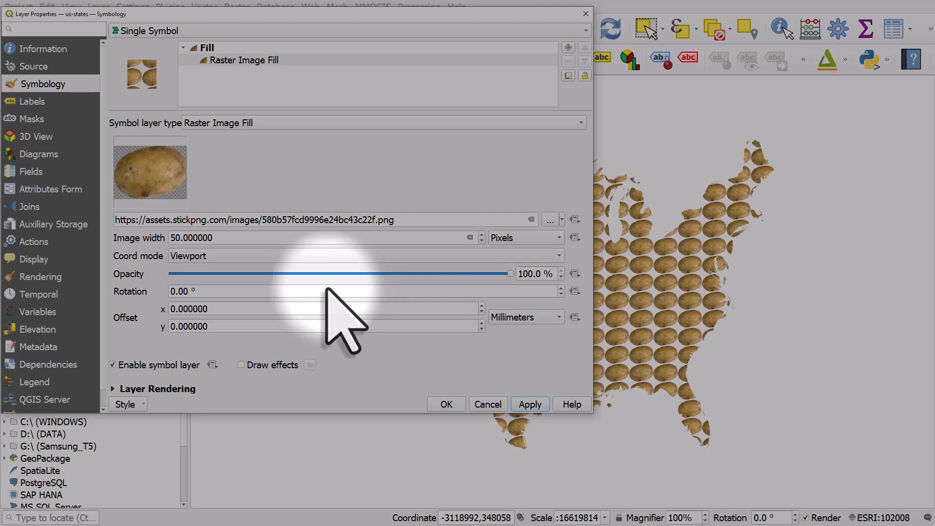
text(500.000000)
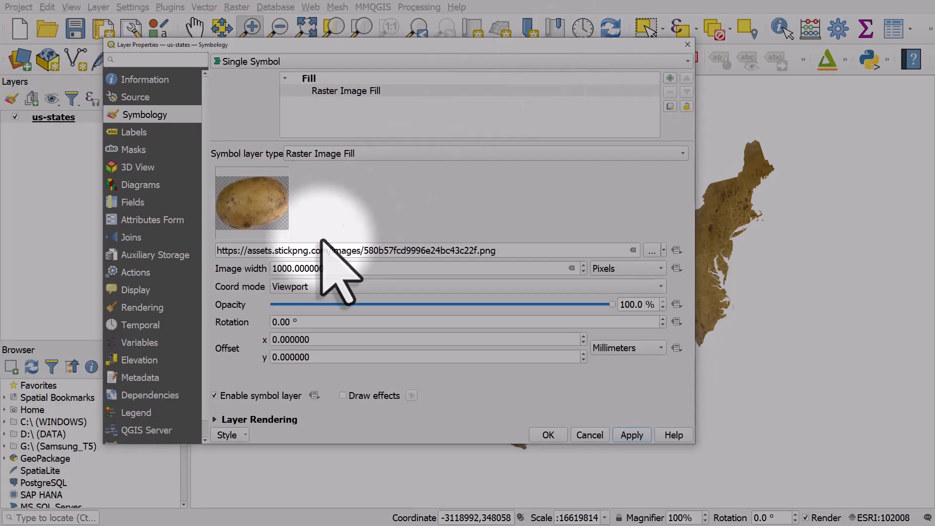
Set the image width to 1800 pixels so one potato covers the country, preview and confirm
click(295, 269)
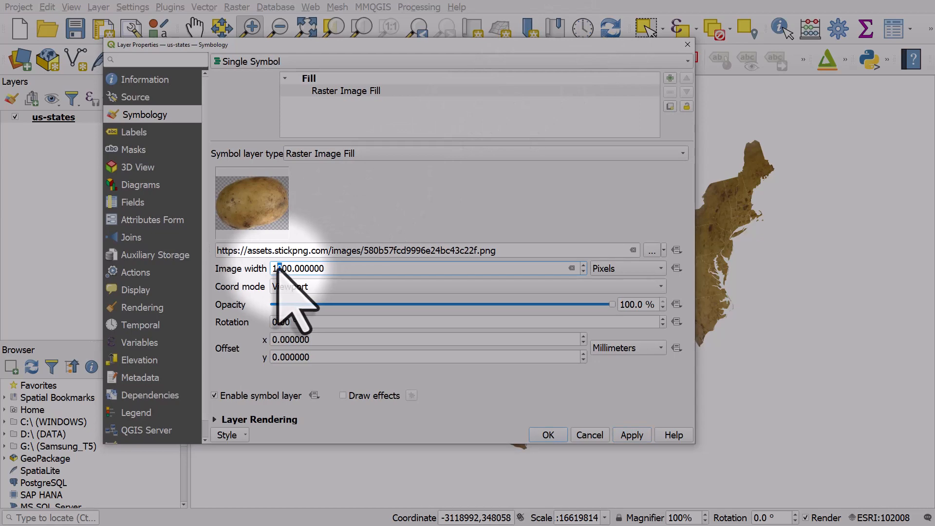
click(548, 435)
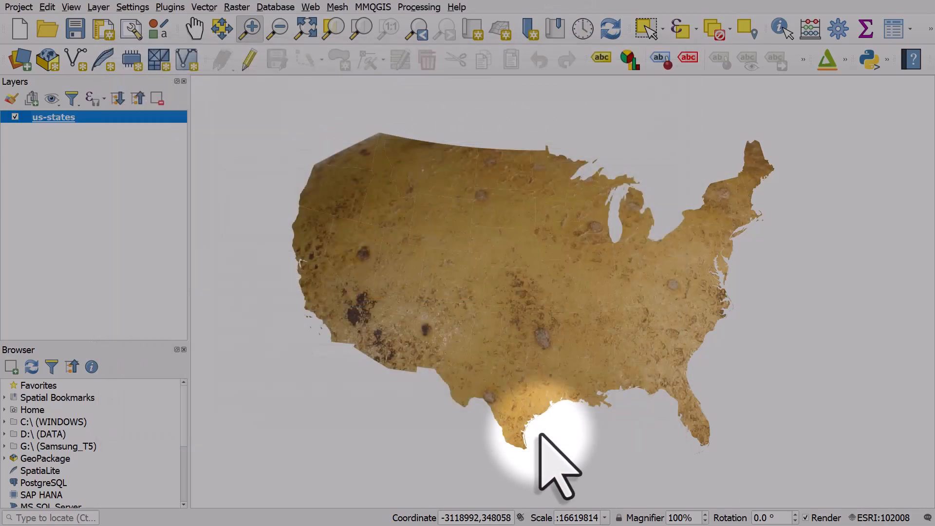
mouse_move(78, 128)
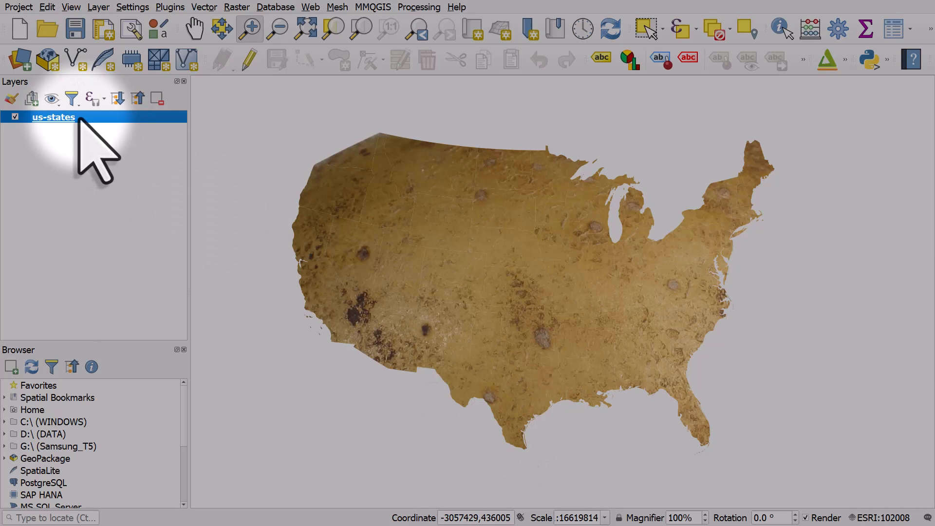
double_click(52, 117)
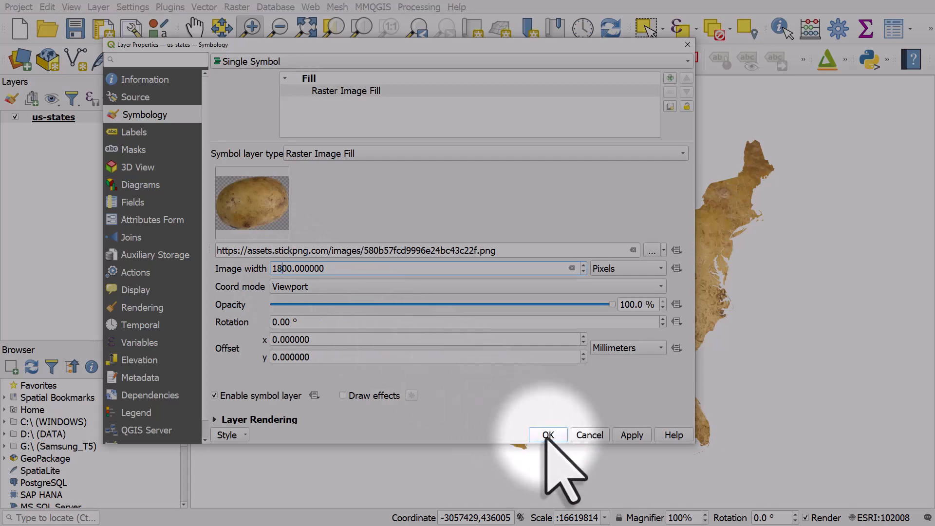
click(548, 434)
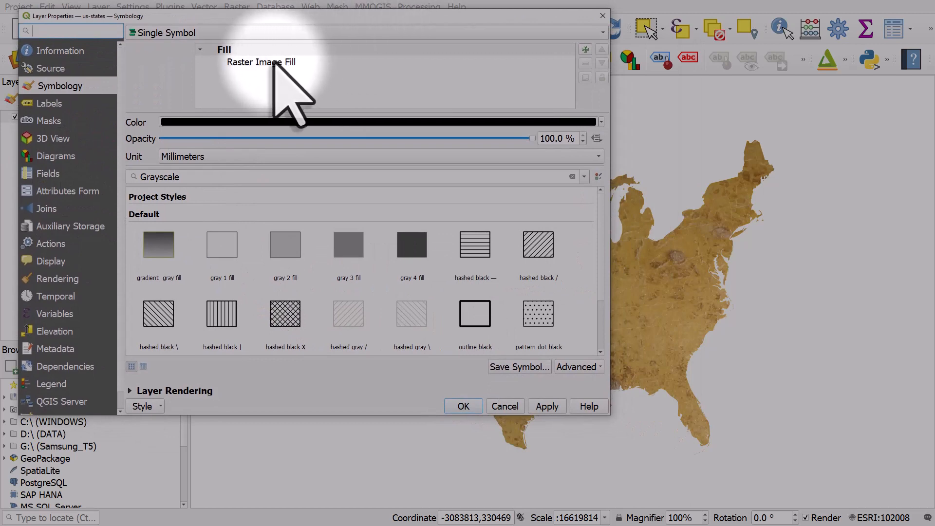
Review the raster image fill settings, keeping Viewport coordinate mode at 1800 pixels
click(262, 63)
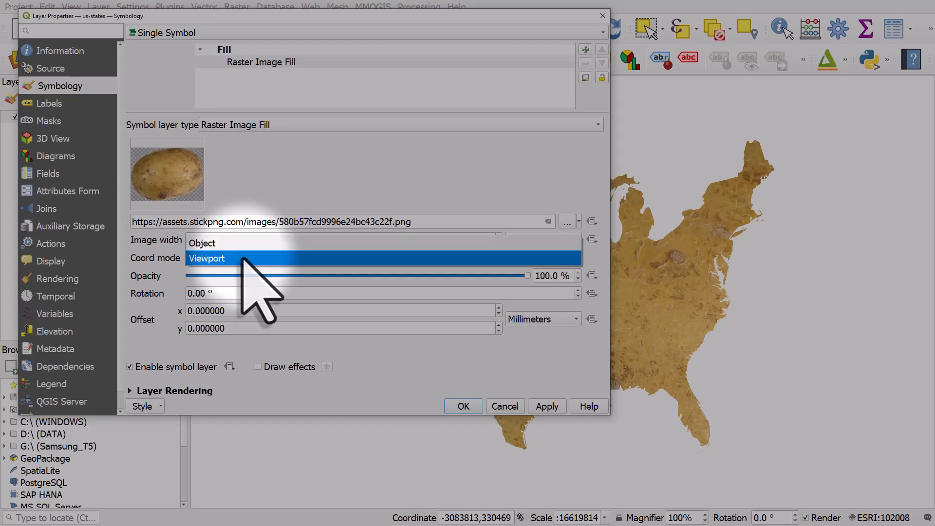
click(207, 258)
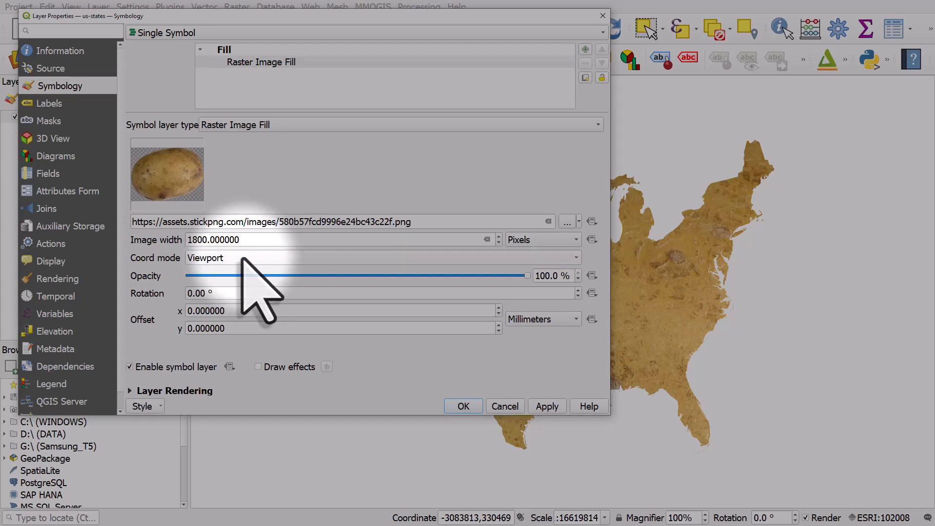